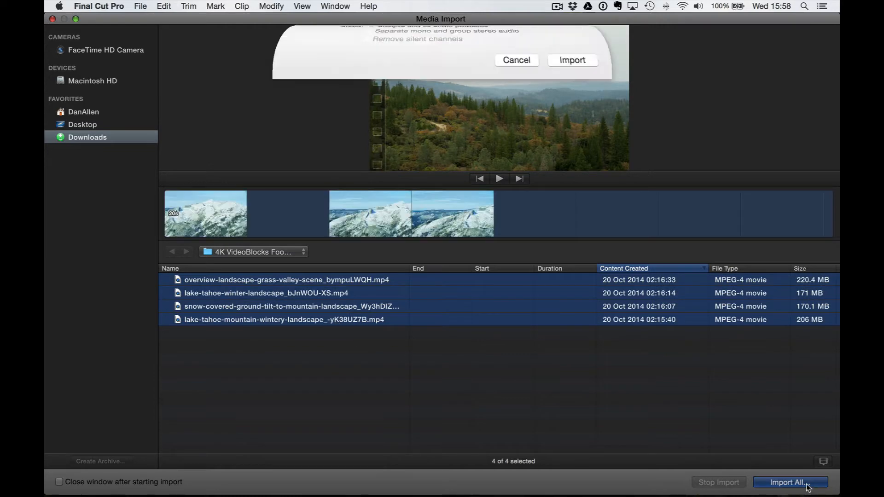
# Step: Import all four 4K clips in place with proxy media, without audio problem analysis
pyautogui.click(790, 481)
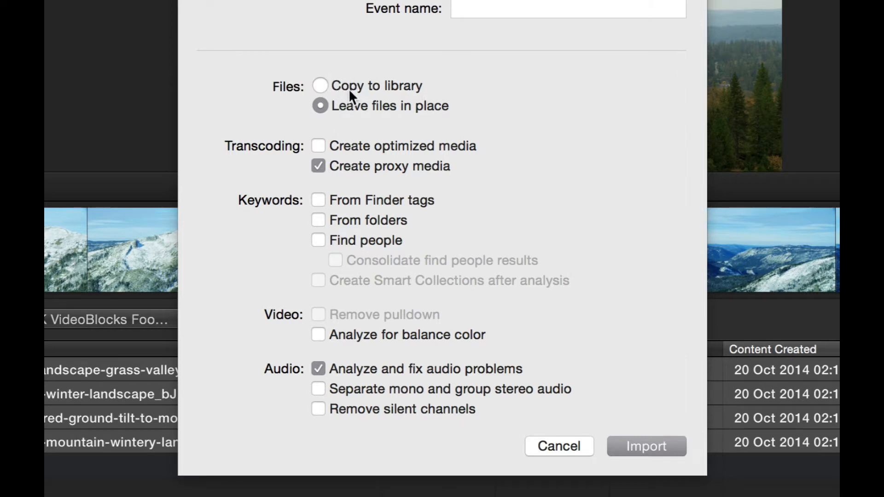
pyautogui.moveTo(408, 88)
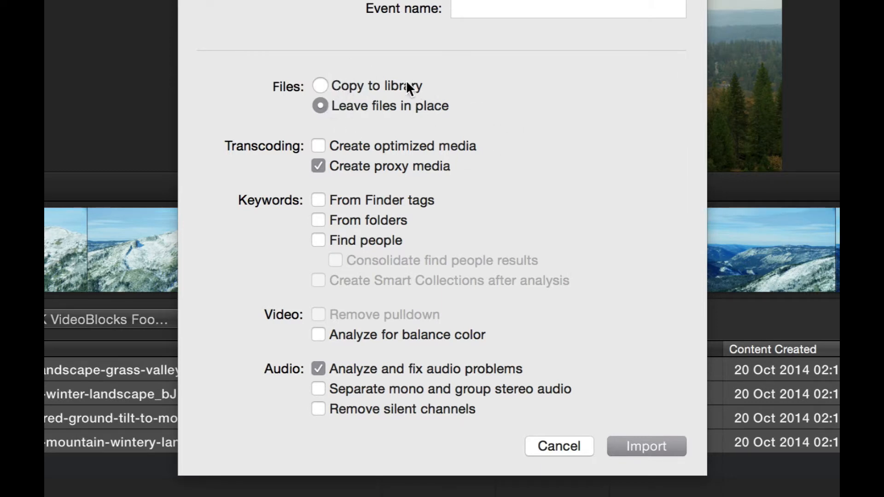
pyautogui.moveTo(395, 160)
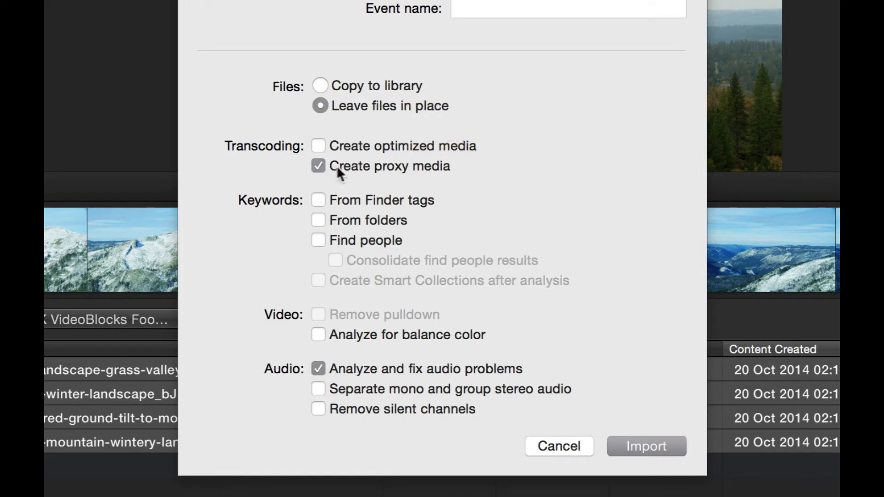
pyautogui.moveTo(425, 343)
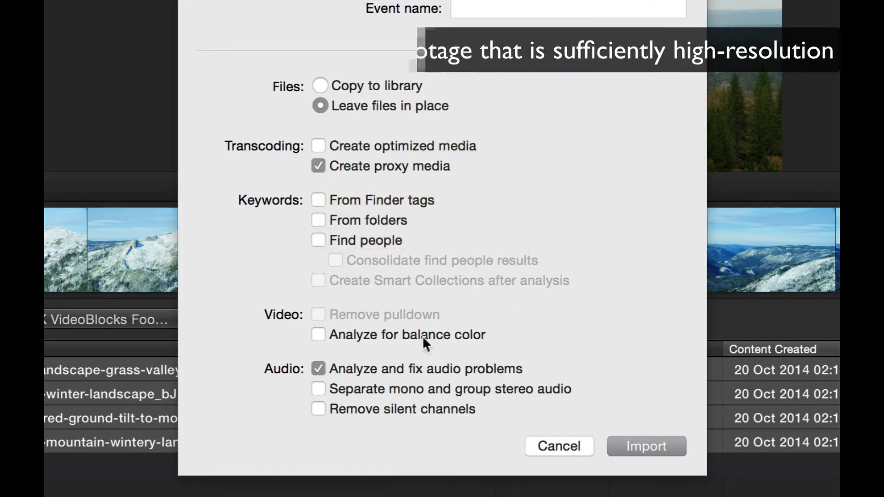
pyautogui.click(318, 369)
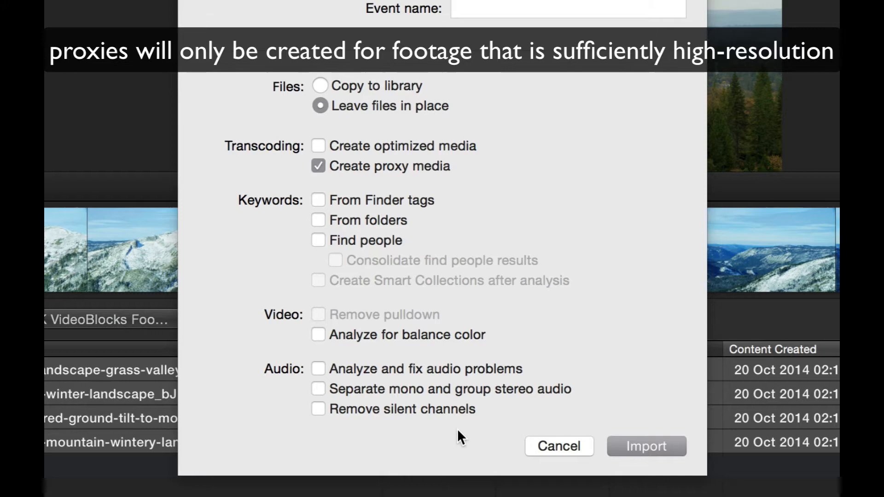
pyautogui.moveTo(571, 444)
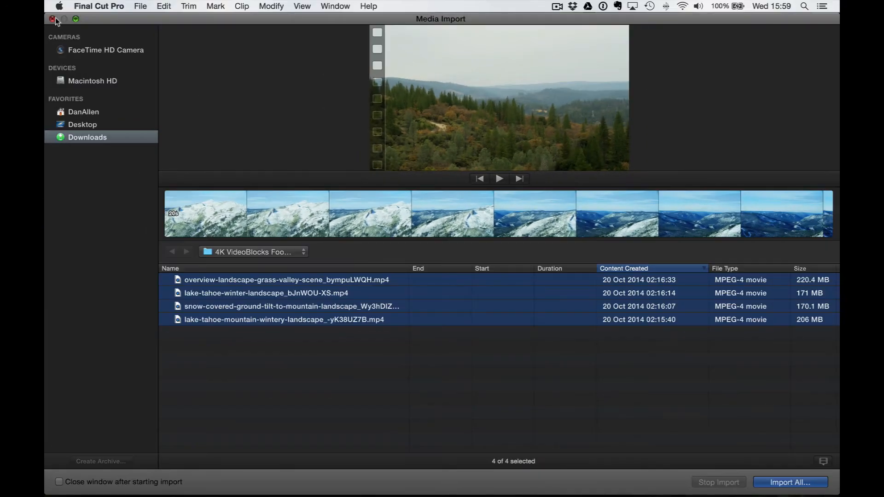
# Step: Close the Media Import window so the transcoding background task can be shown
pyautogui.click(789, 482)
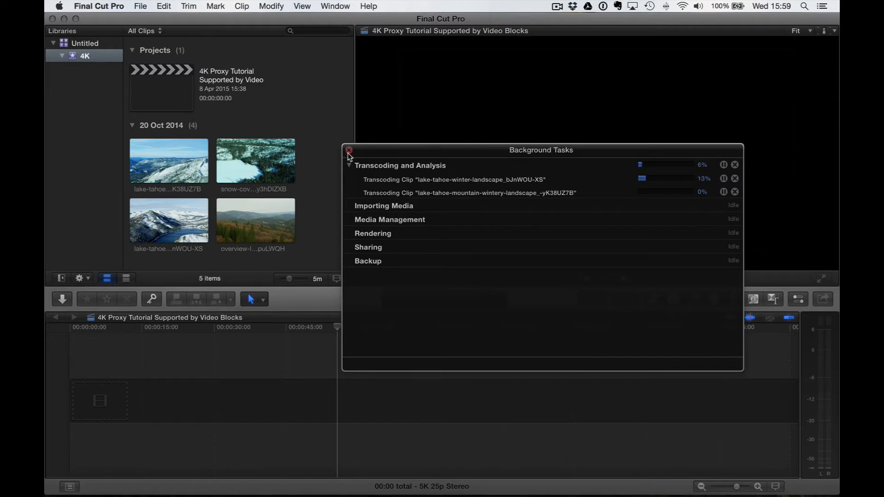
# Step: Place the wintery Lake Tahoe mountain clip on the timeline, accepting 4K 3840x2160 50p properties
pyautogui.click(348, 150)
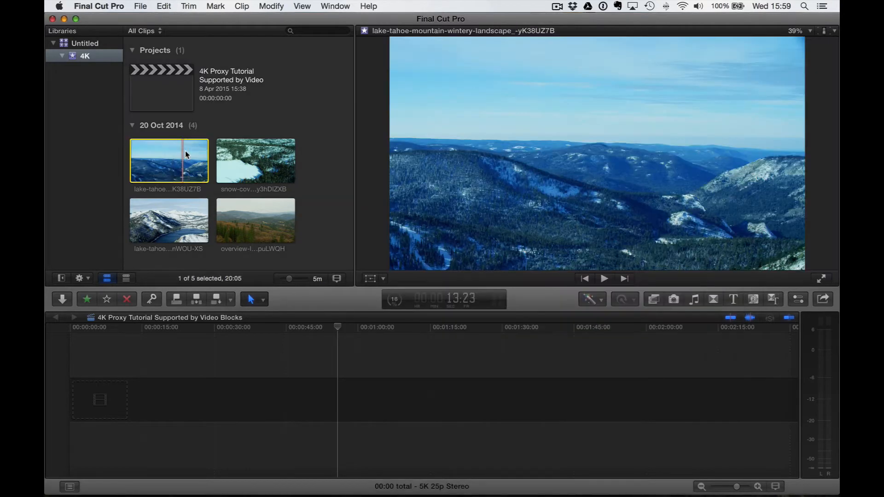
pyautogui.moveTo(169, 160); pyautogui.dragTo(117, 399)
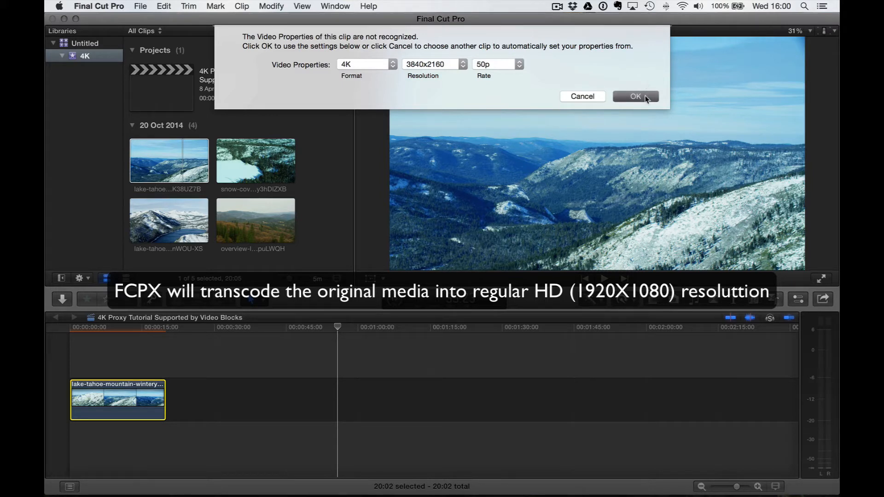
pyautogui.click(636, 96)
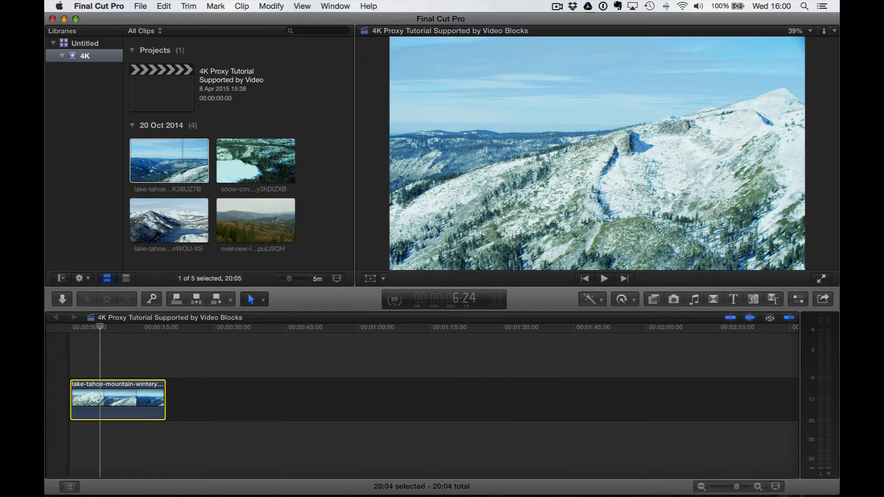
pyautogui.click(169, 160)
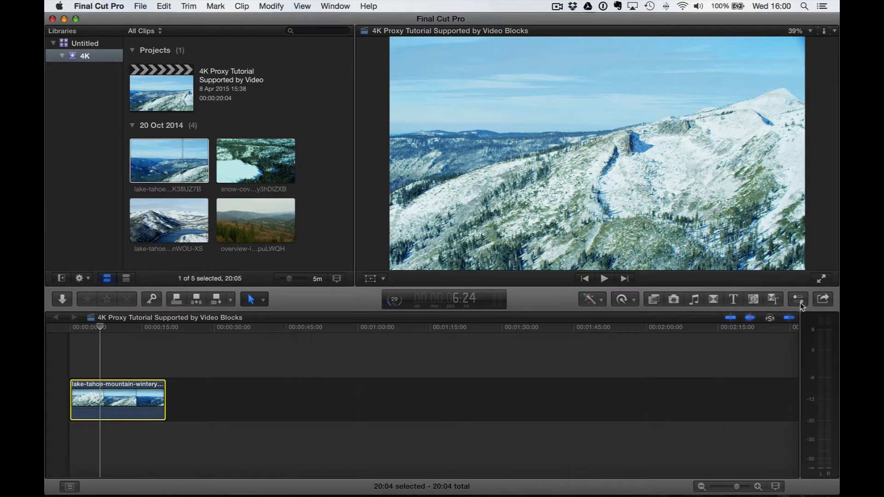
# Step: Show the clip's Info in the Inspector: 3840x2160 at 47.95p, 20:03 duration
pyautogui.click(798, 299)
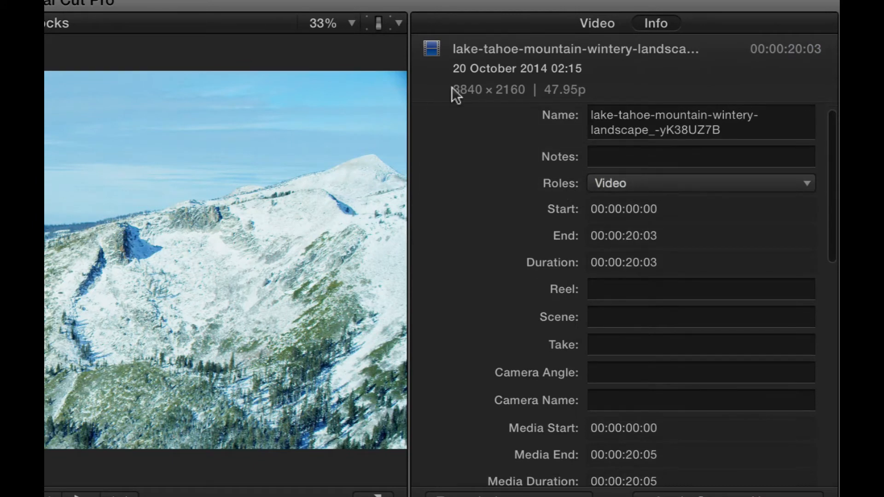
pyautogui.moveTo(513, 104)
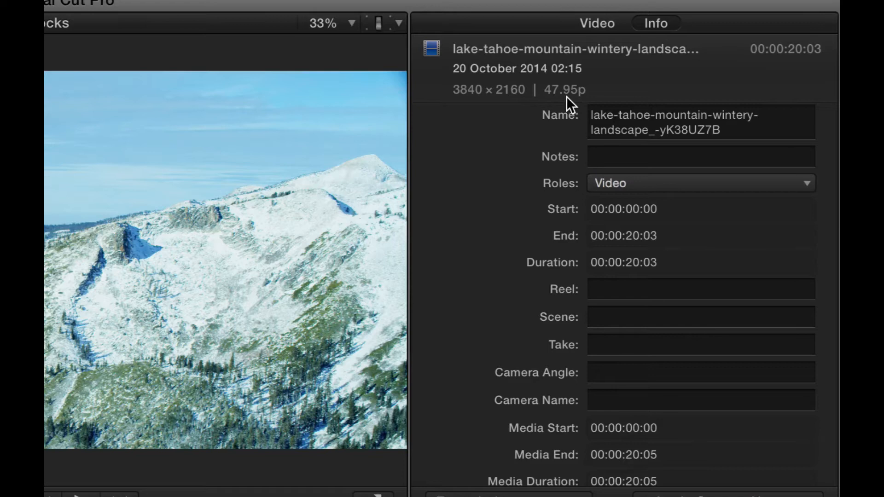
pyautogui.moveTo(462, 121)
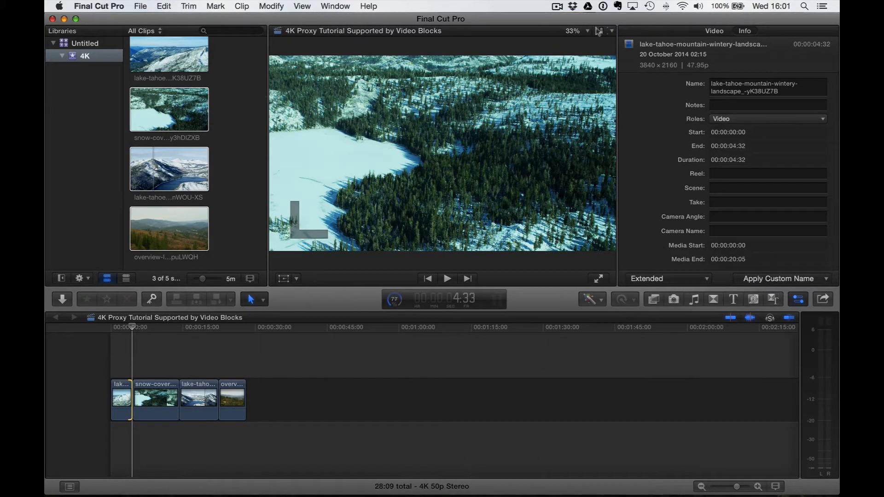
# Step: Set the viewer's playback media to Proxy and bring up Background Tasks
pyautogui.click(600, 31)
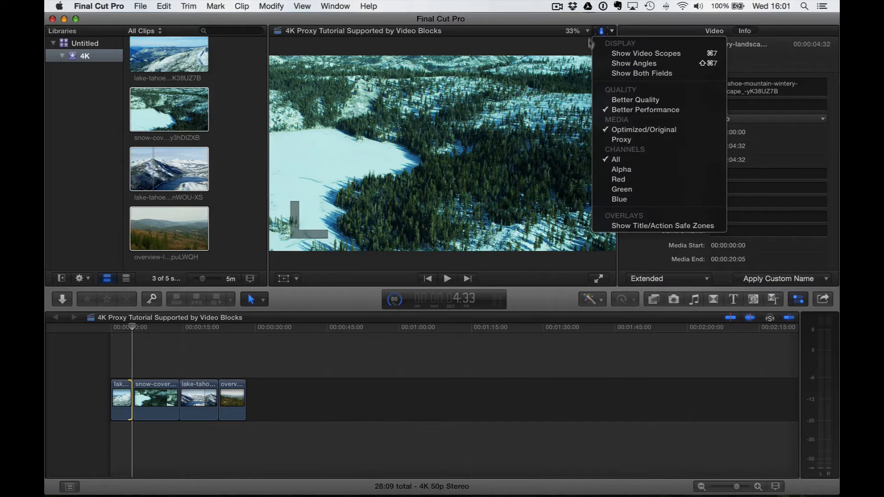
pyautogui.moveTo(621, 139)
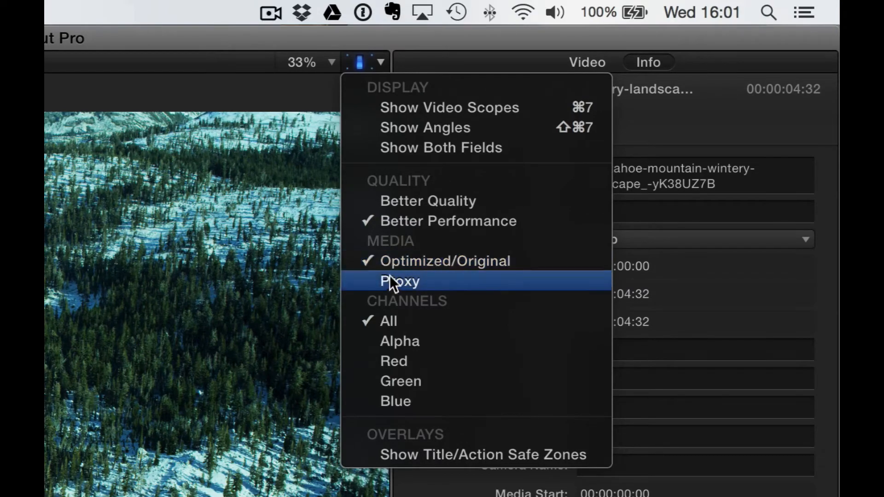
pyautogui.click(400, 282)
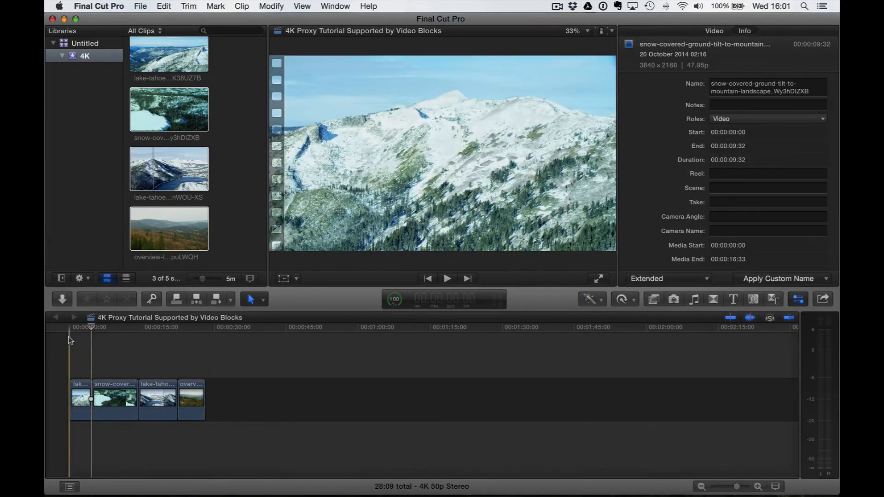
pyautogui.click(447, 279)
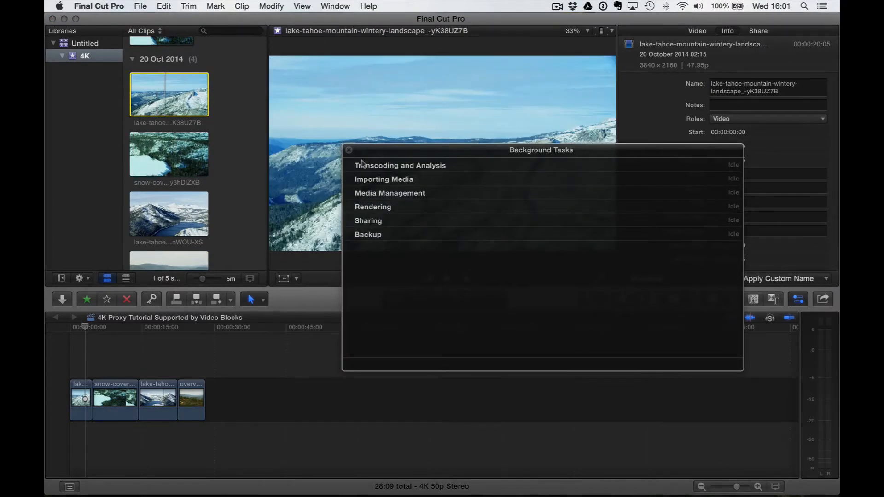
pyautogui.moveTo(347, 149)
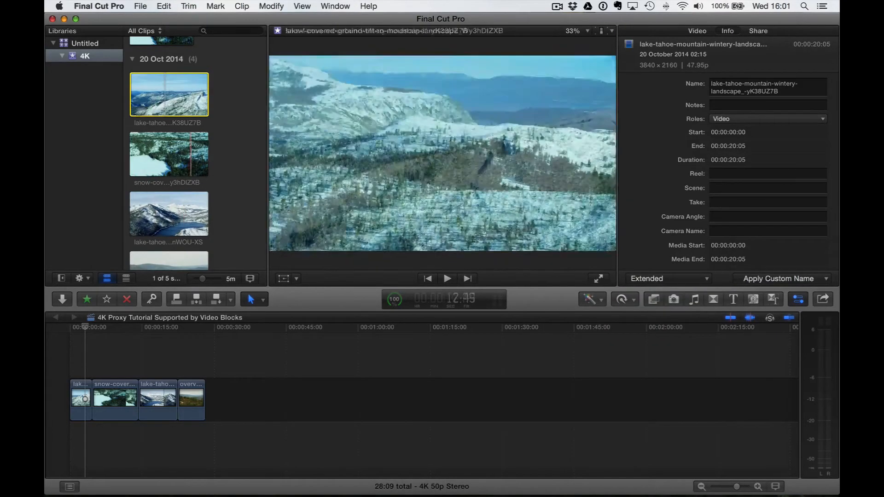
# Step: Close Background Tasks and bring up the project's Share destinations
pyautogui.click(602, 30)
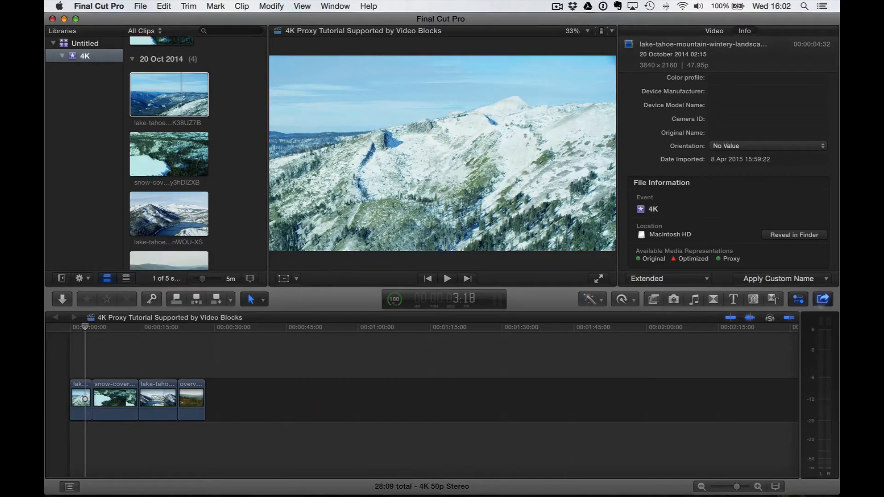
pyautogui.click(822, 299)
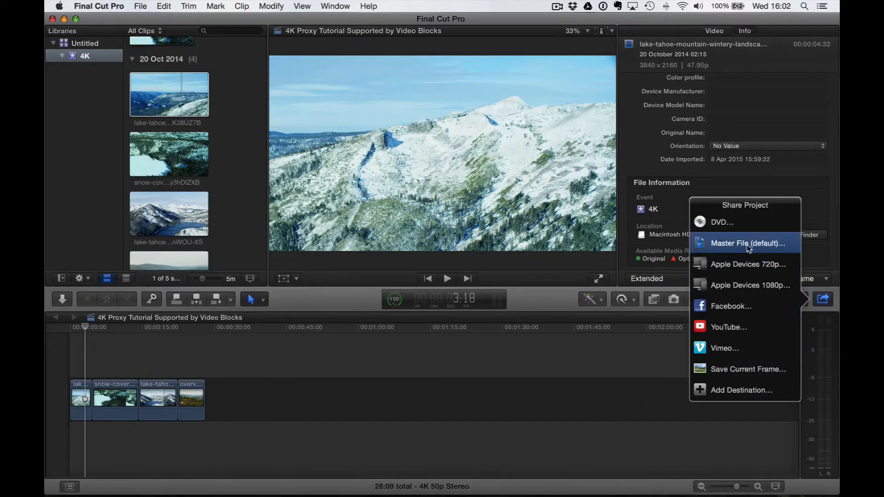
# Step: Review the Master File export's video codec list, showing a ProRes 422 Proxy source, without changing it
pyautogui.click(747, 243)
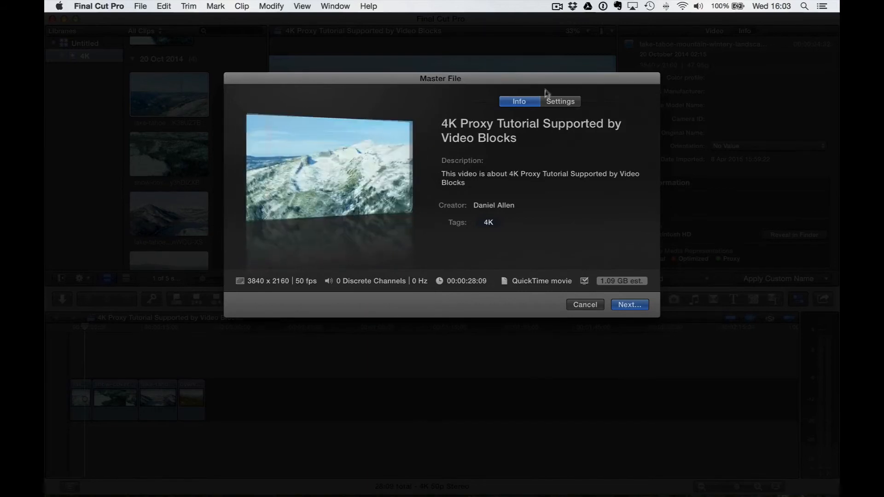
pyautogui.click(560, 101)
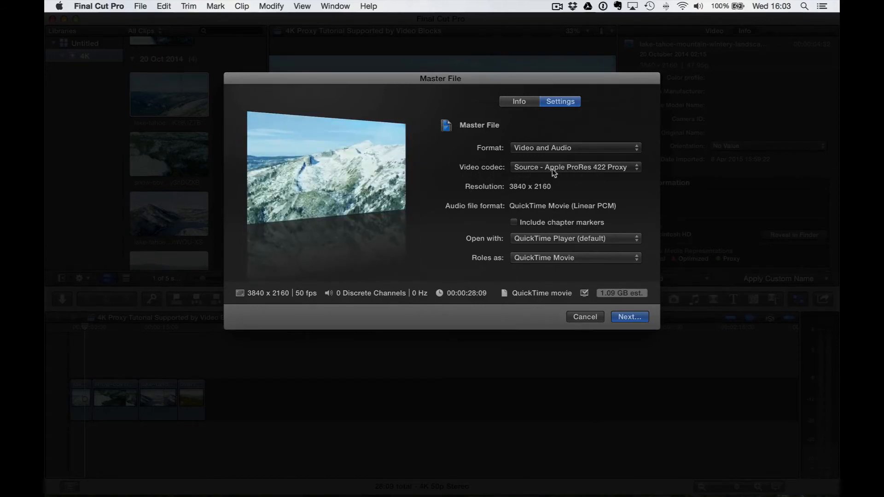
pyautogui.click(574, 167)
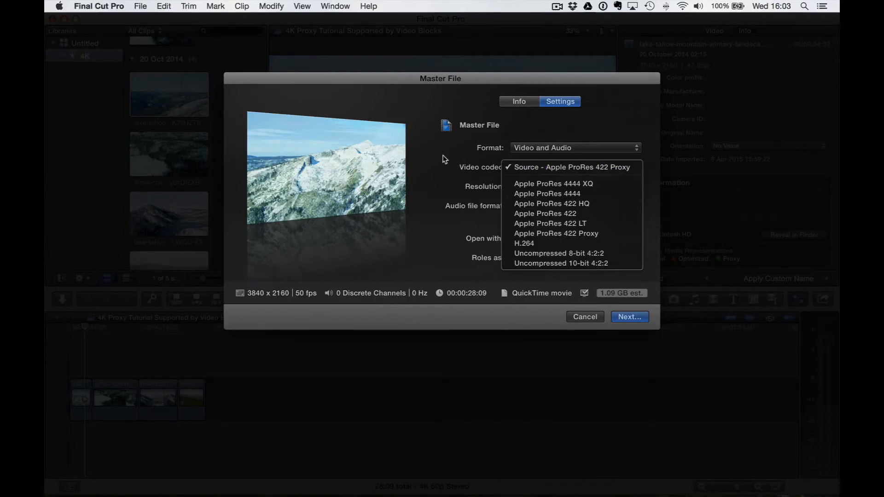
pyautogui.click(572, 167)
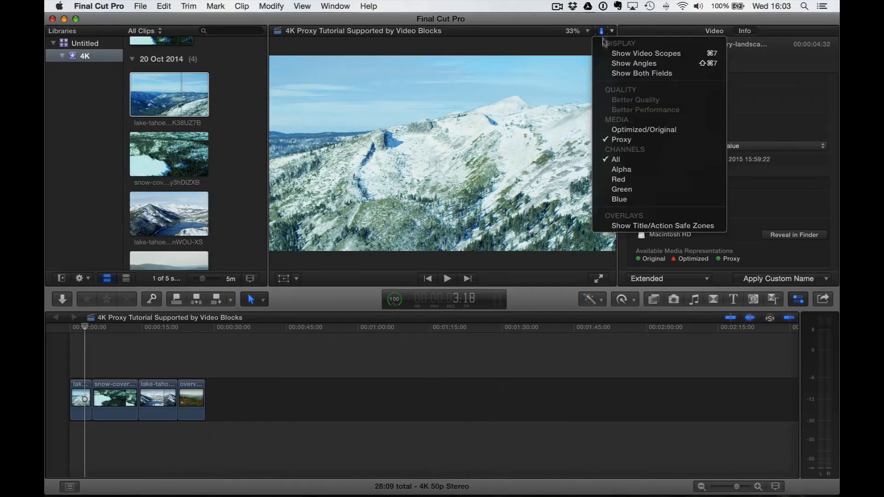
pyautogui.moveTo(643, 130)
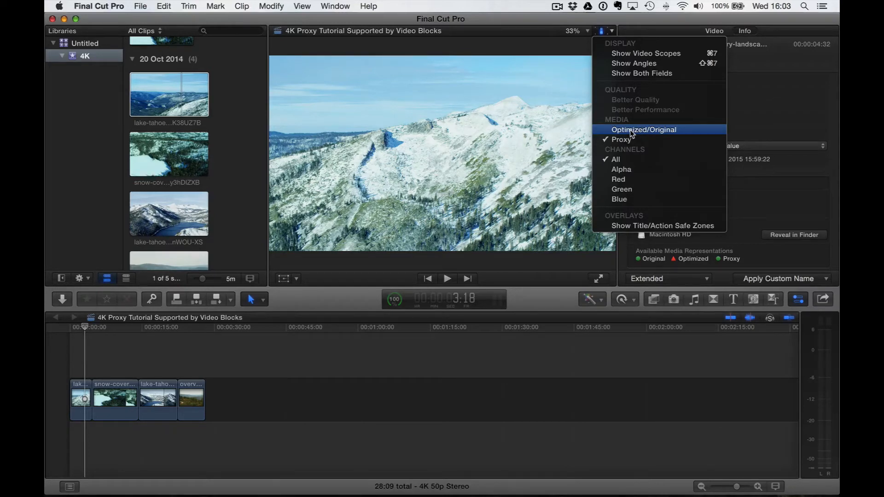
# Step: Switch playback to Optimized/Original and bring up the Master File export codec list
pyautogui.click(823, 298)
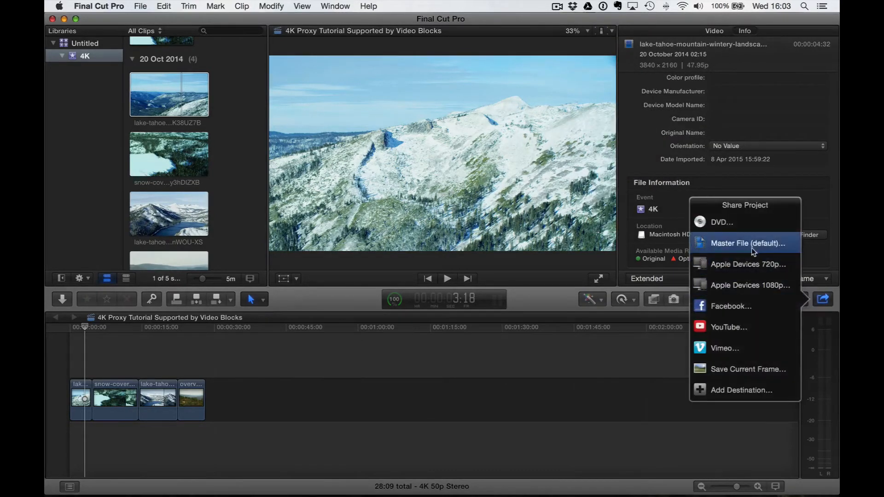
pyautogui.click(749, 243)
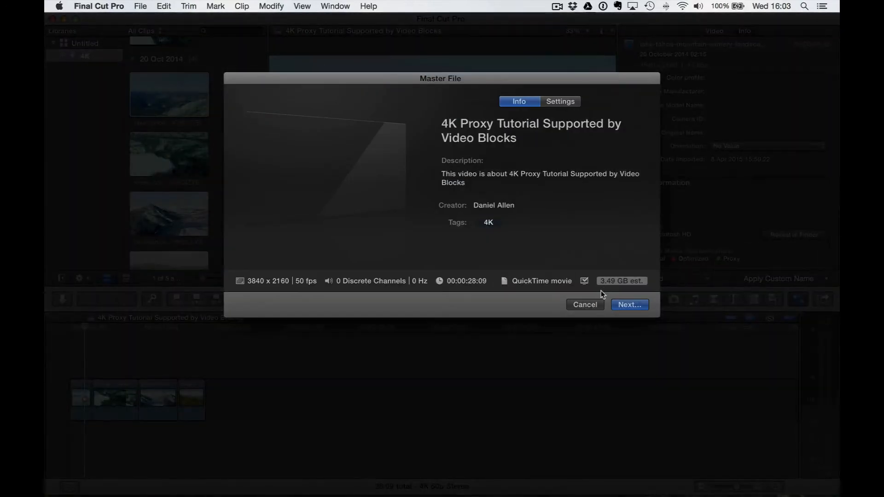
pyautogui.moveTo(629, 293)
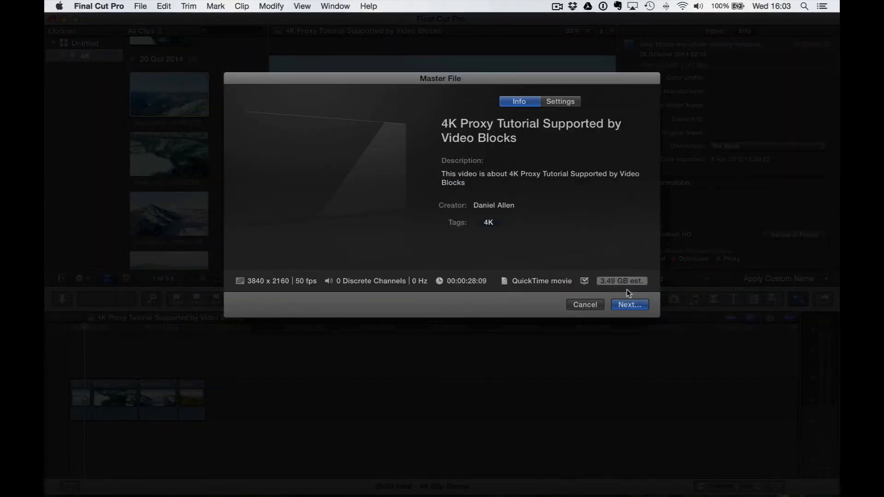
pyautogui.click(560, 101)
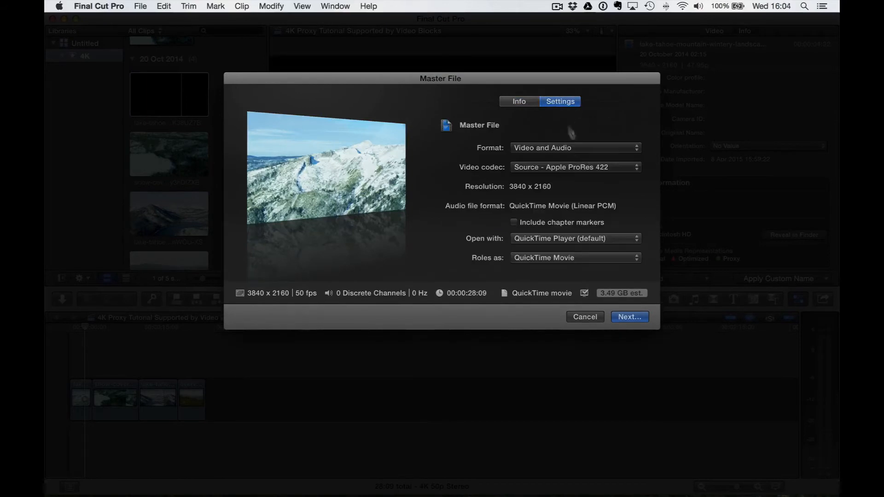
pyautogui.click(574, 167)
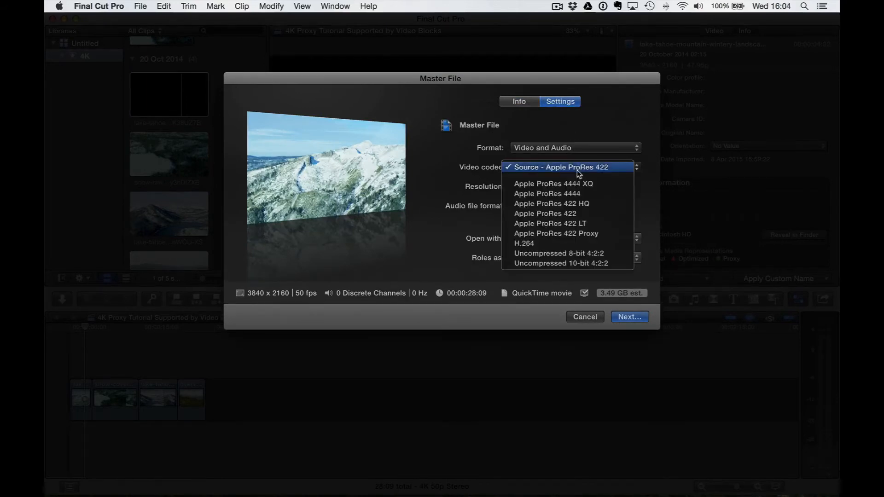
pyautogui.moveTo(556, 234)
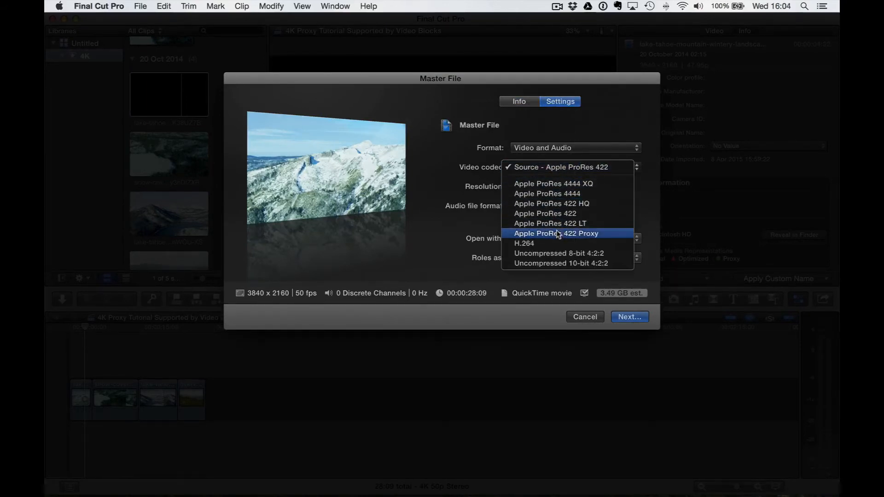
# Step: Compare the 1.09 GB ProRes 422 Proxy estimate against Source, then cancel the export
pyautogui.click(556, 233)
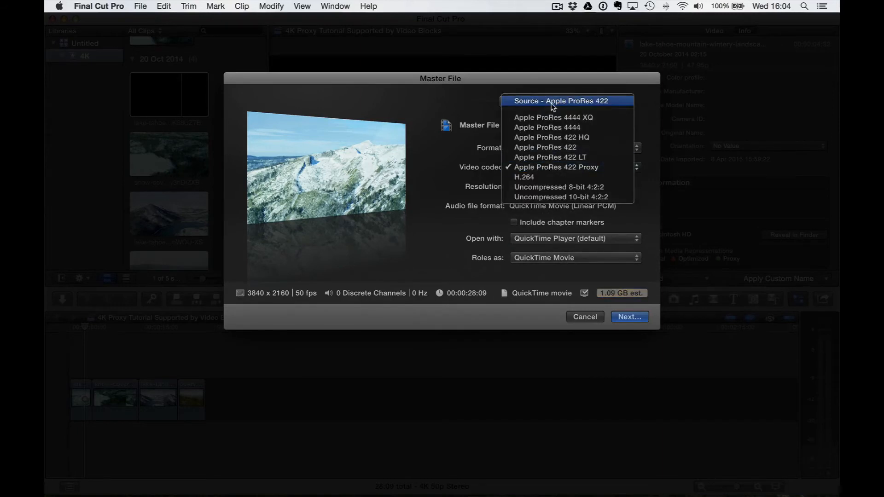
pyautogui.click(561, 101)
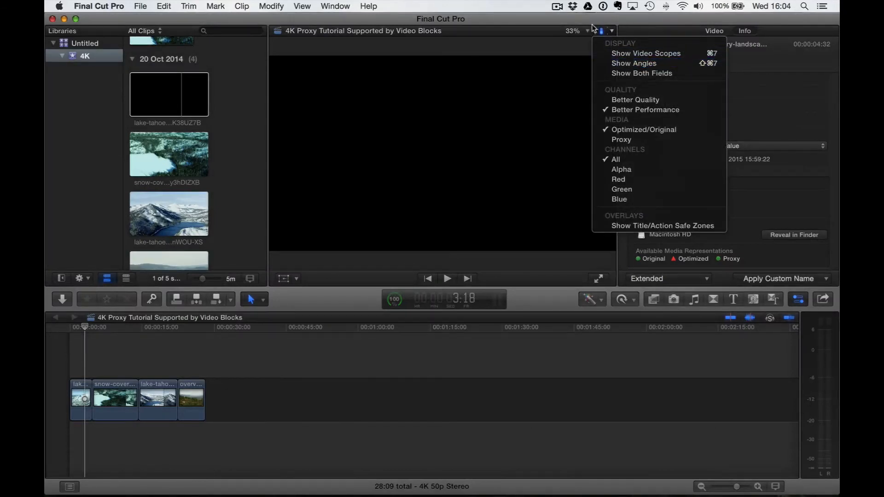
pyautogui.click(618, 30)
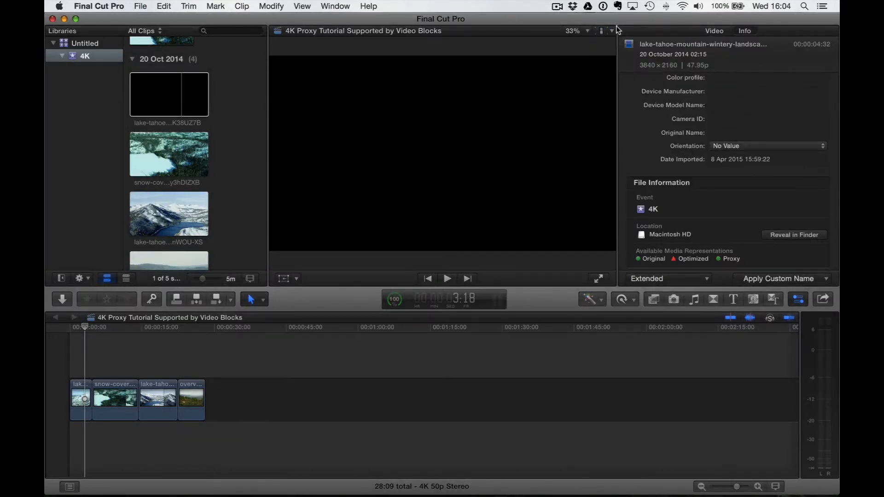
# Step: Load the wintery Lake Tahoe clip in the viewer and set playback media to Proxy
pyautogui.click(612, 31)
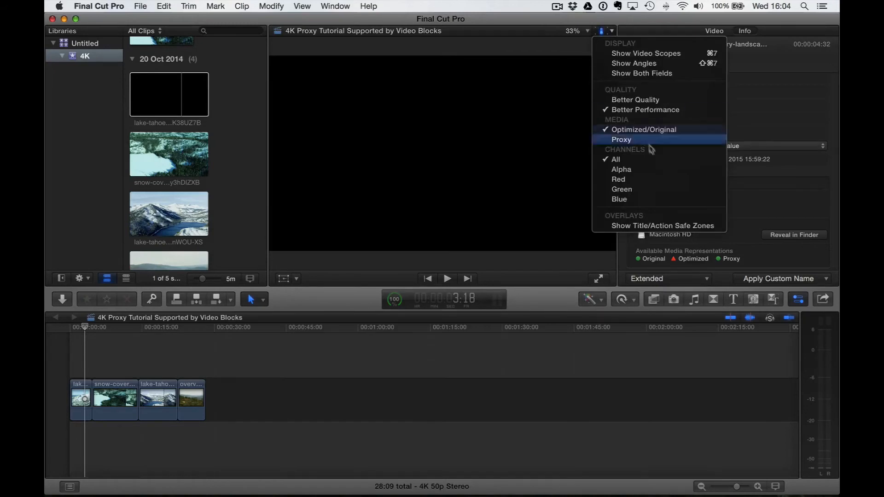
pyautogui.moveTo(744, 374)
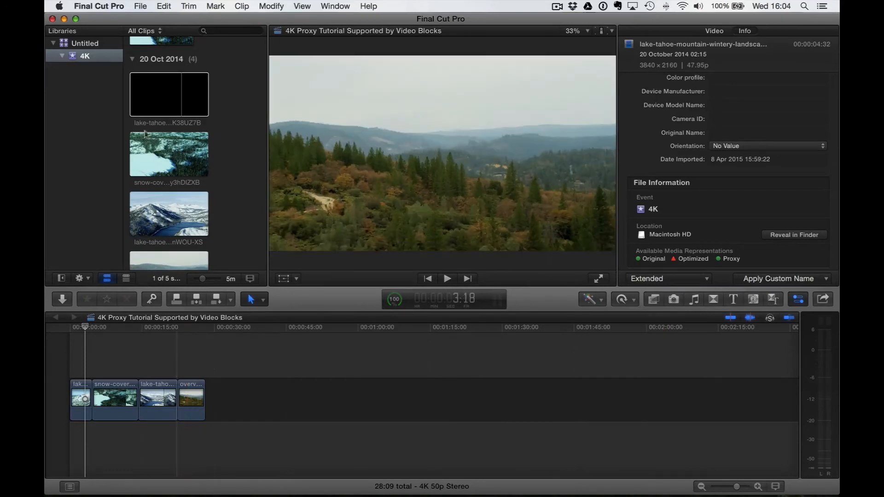
pyautogui.click(167, 160)
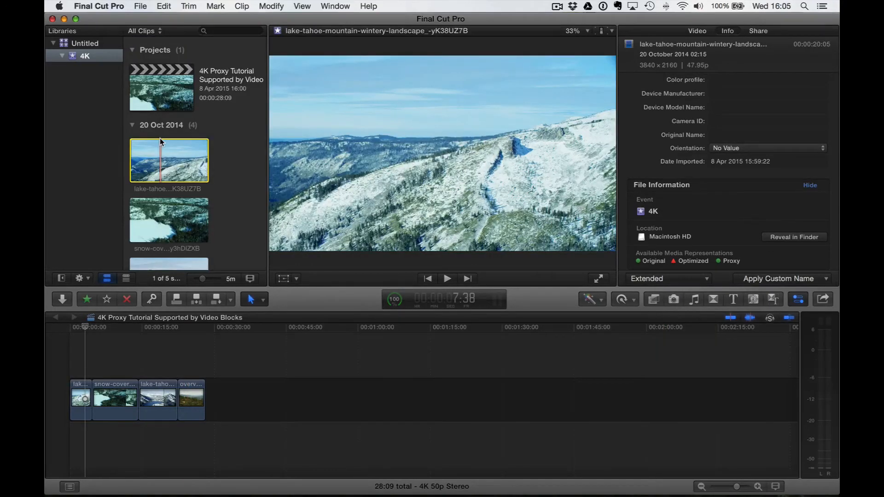
pyautogui.click(610, 30)
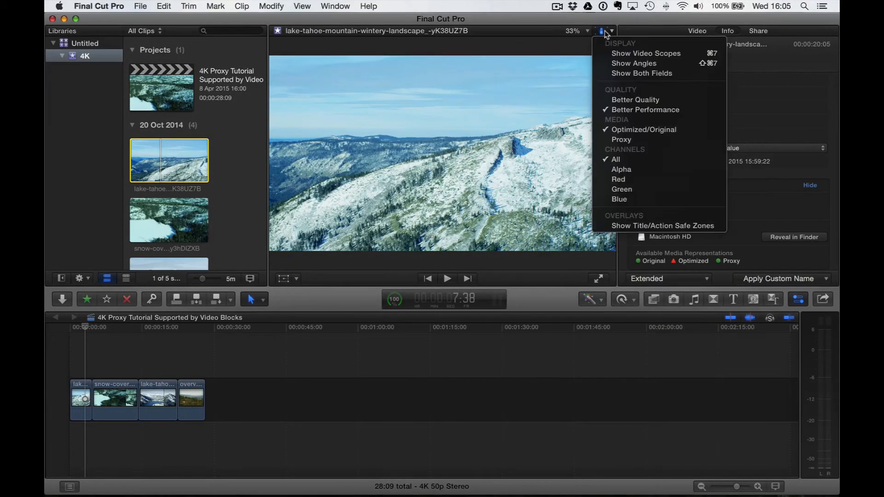
pyautogui.moveTo(644, 110)
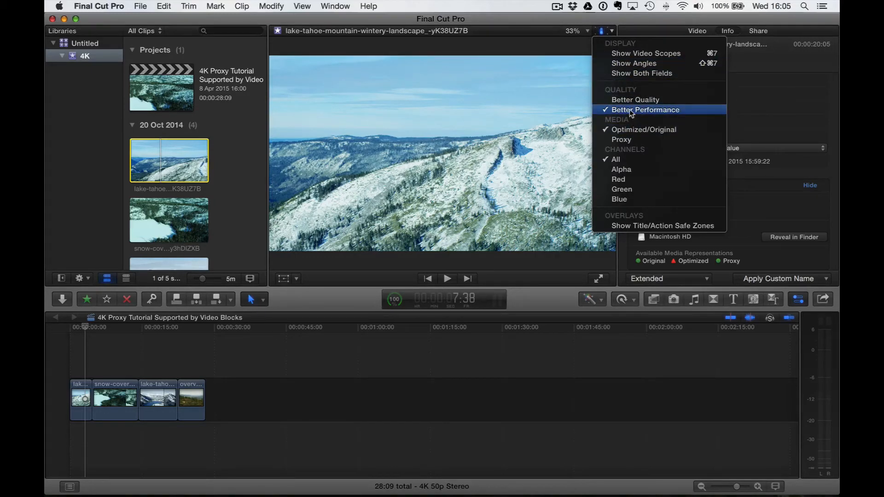
pyautogui.moveTo(634, 100)
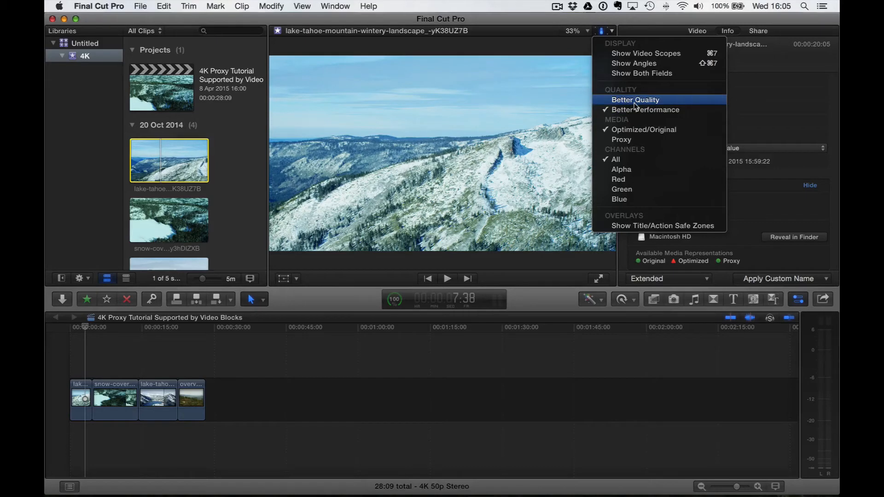
pyautogui.moveTo(644, 110)
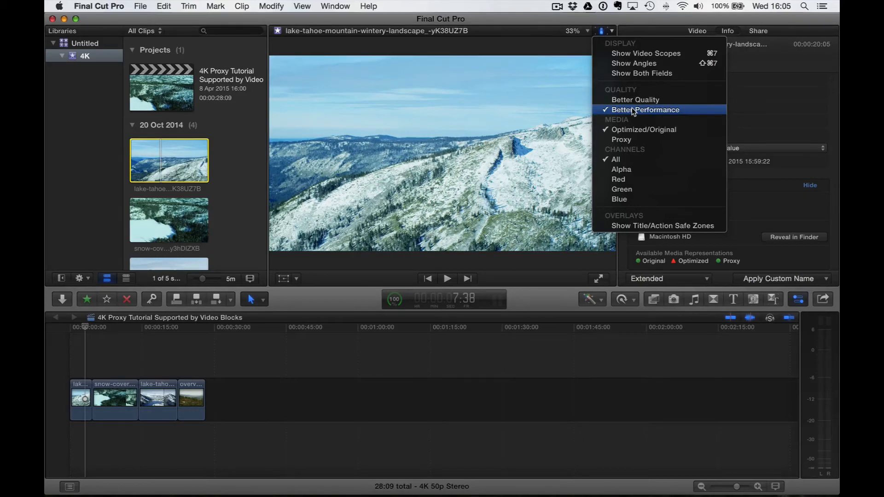
pyautogui.moveTo(622, 140)
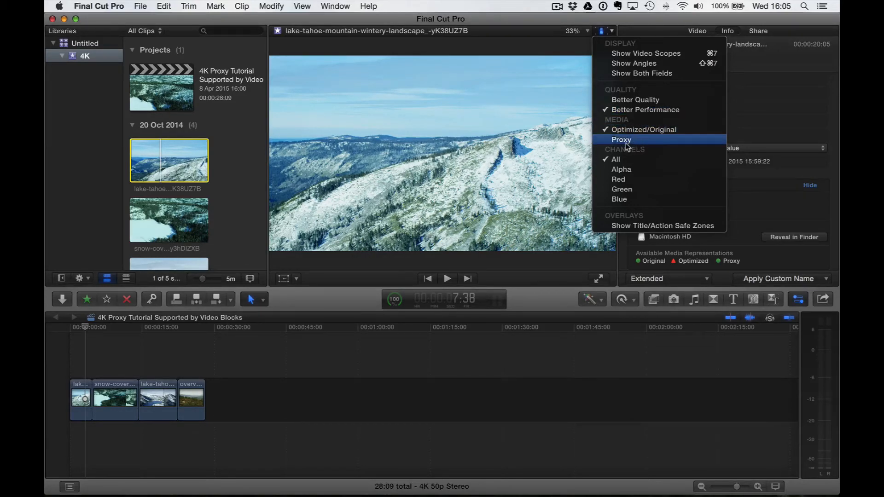
pyautogui.click(621, 139)
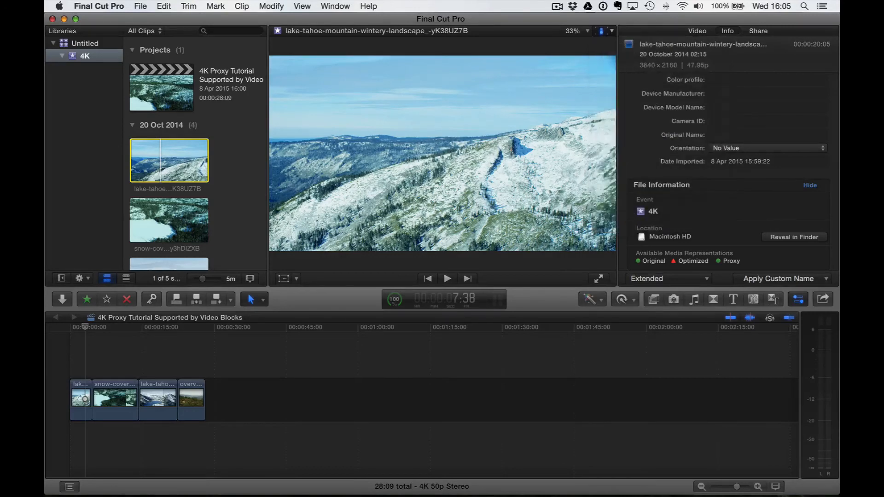